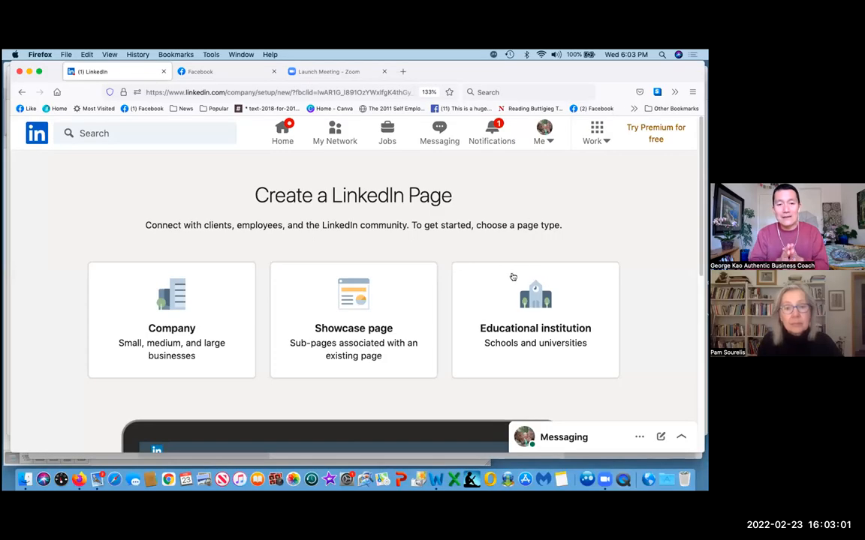
mouse_move(480, 189)
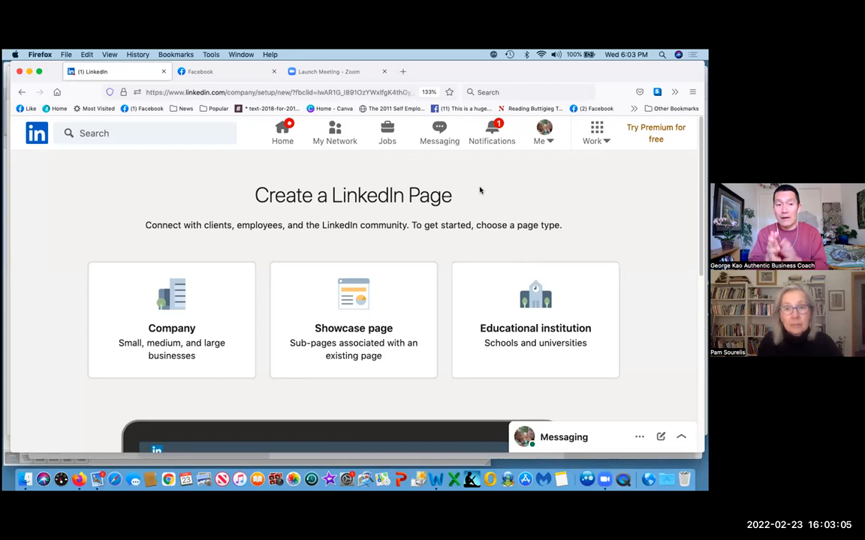
mouse_move(313, 253)
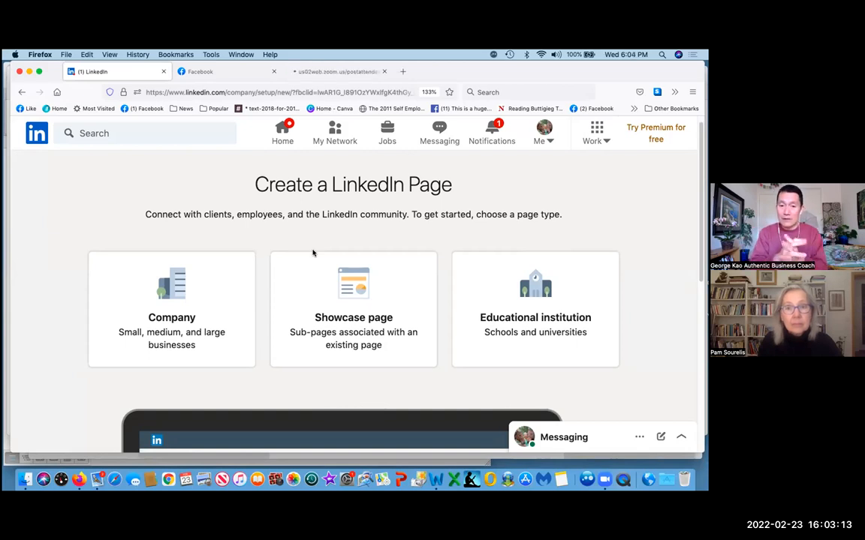
Choose the Company page type and focus the blank Name field on the Page identity form
left_click(171, 309)
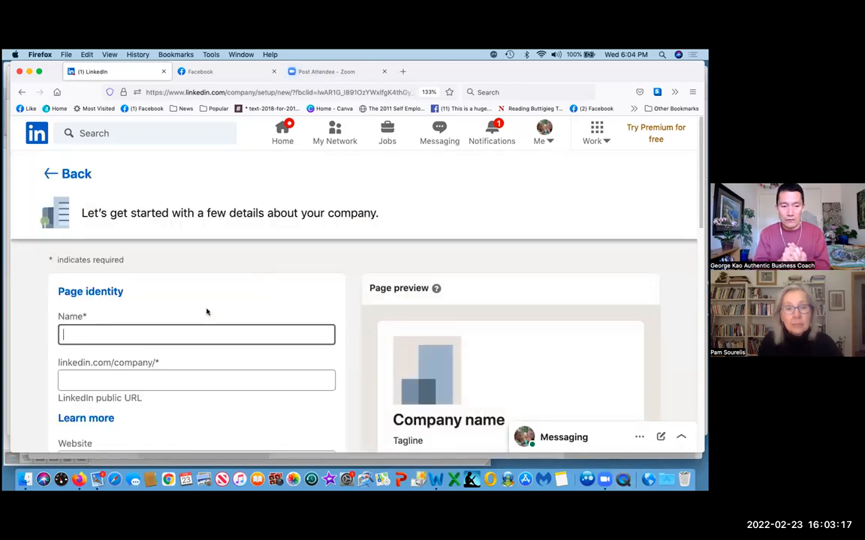
scroll("down", 3)
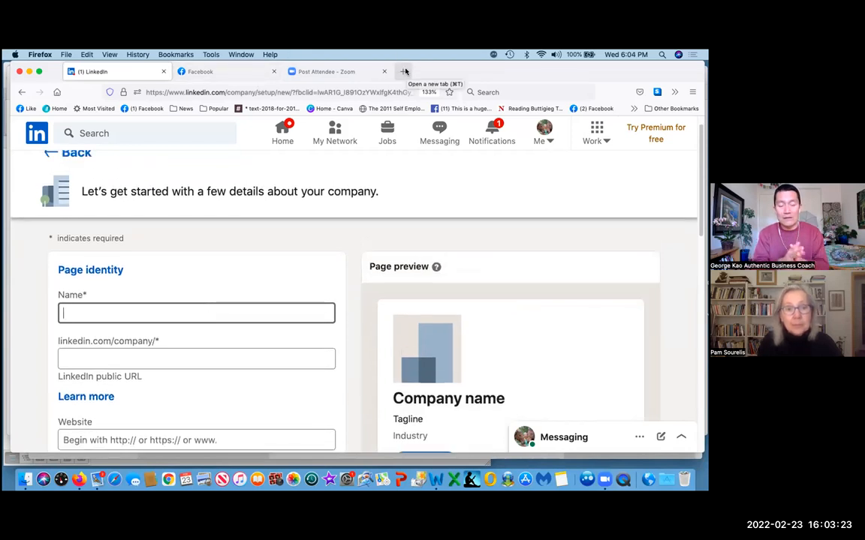
left_click(196, 313)
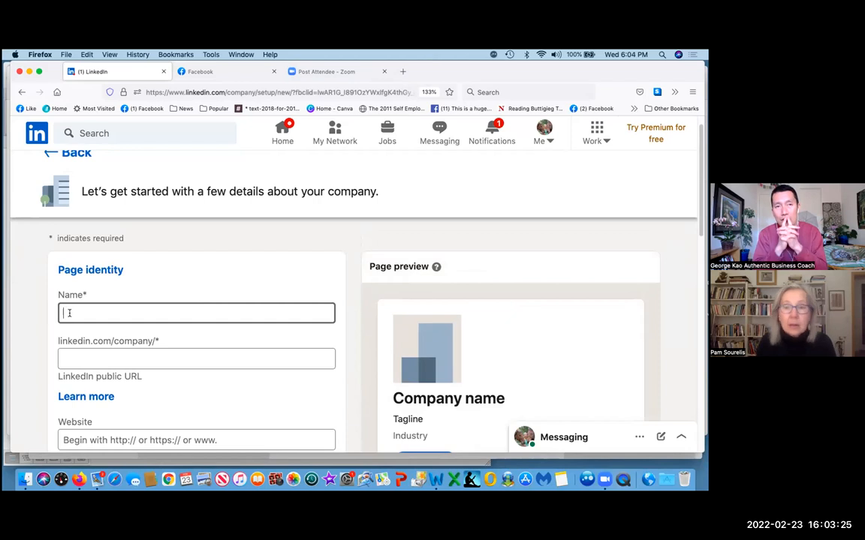
mouse_move(142, 261)
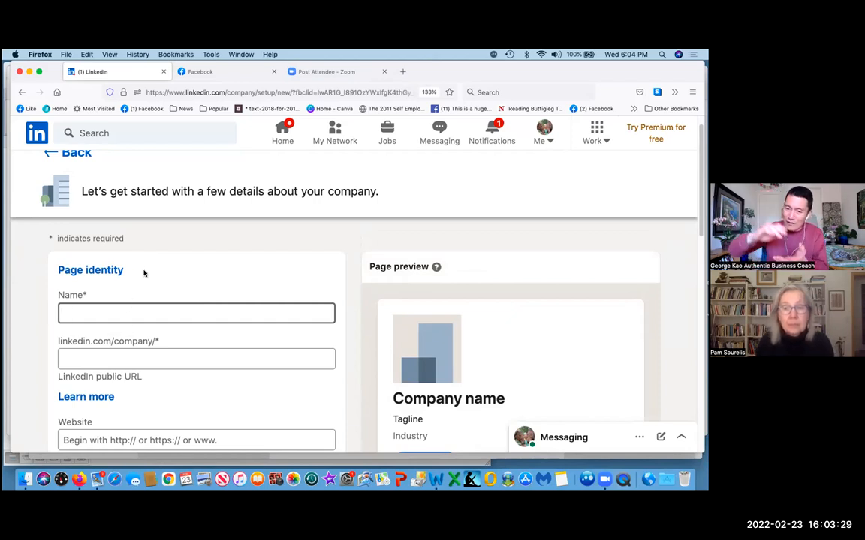
left_click(196, 313)
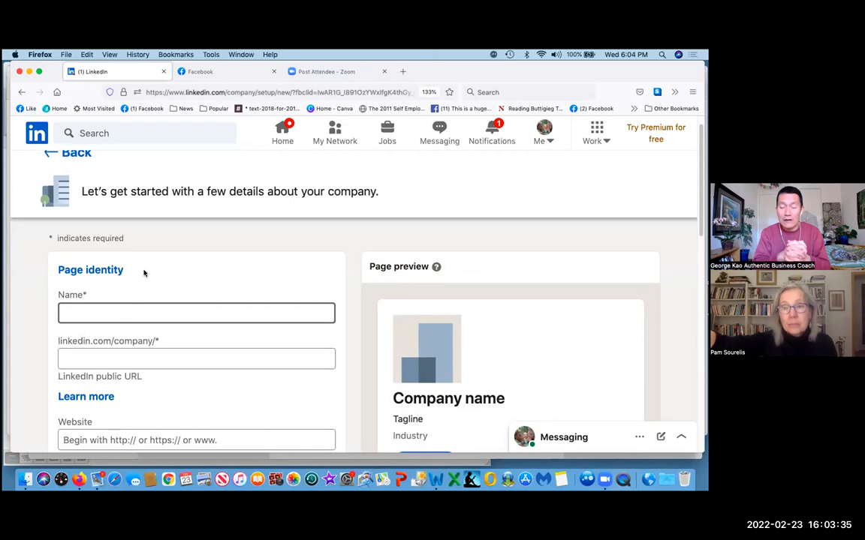
mouse_move(165, 303)
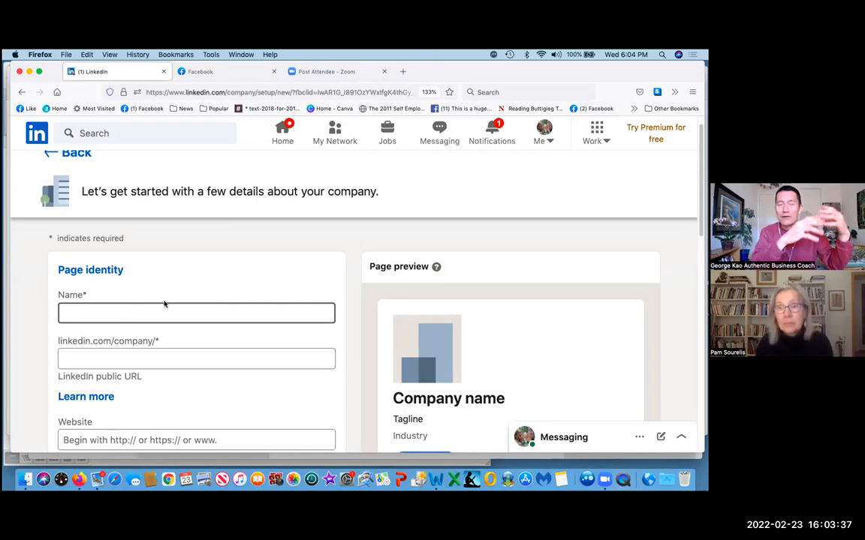
left_click(195, 313)
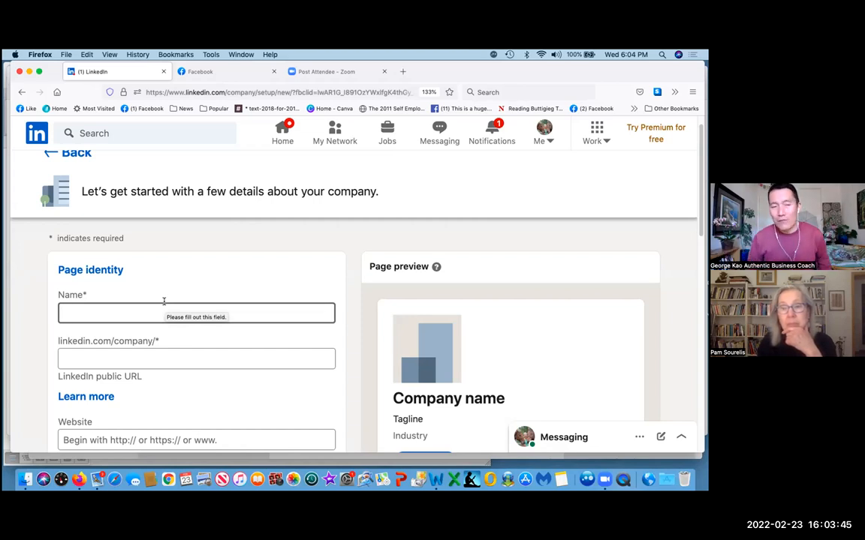
left_click(195, 314)
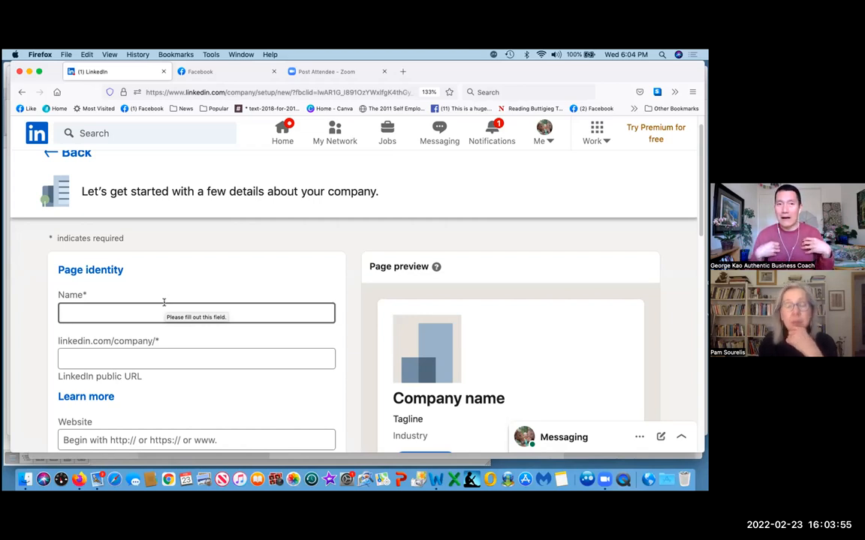
left_click(195, 314)
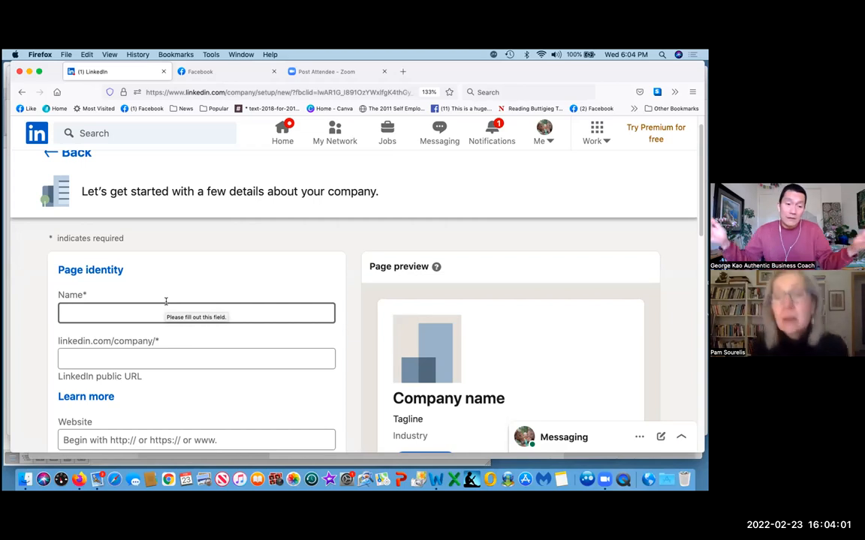
left_click(196, 312)
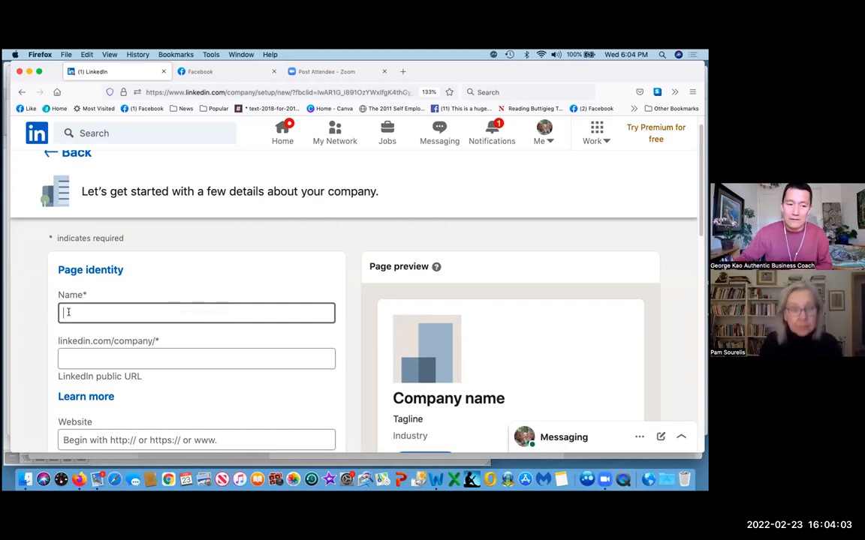
Enter 'Winged Horse Writing Studio' as the page name, auto-filling the matching company URL
type("Winged")
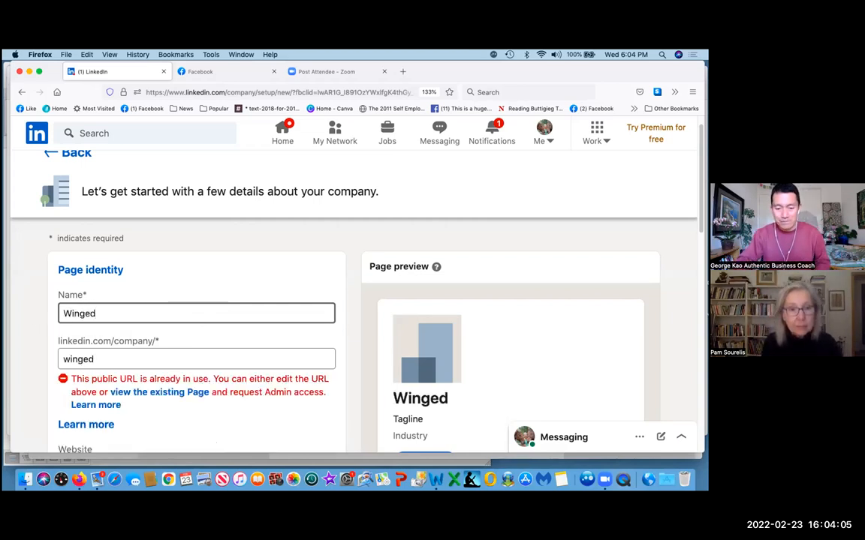
type("Horse Writing Studio")
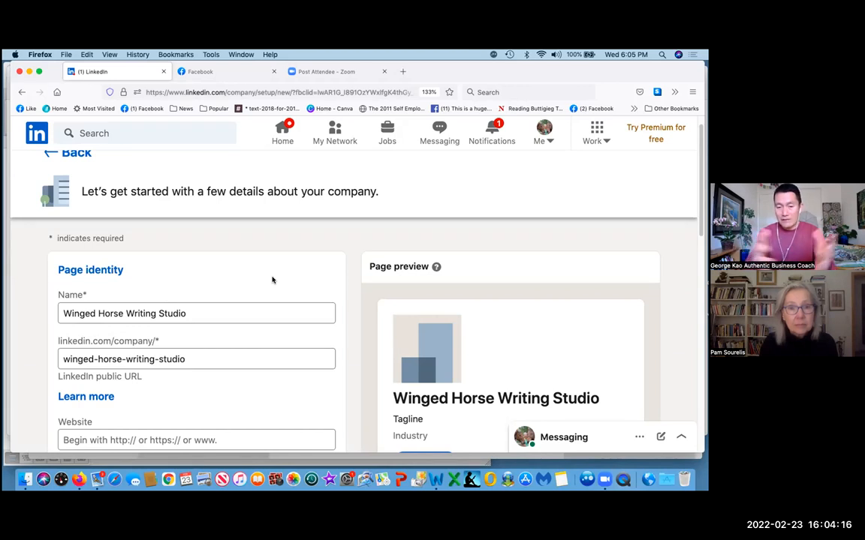
scroll("down", 3)
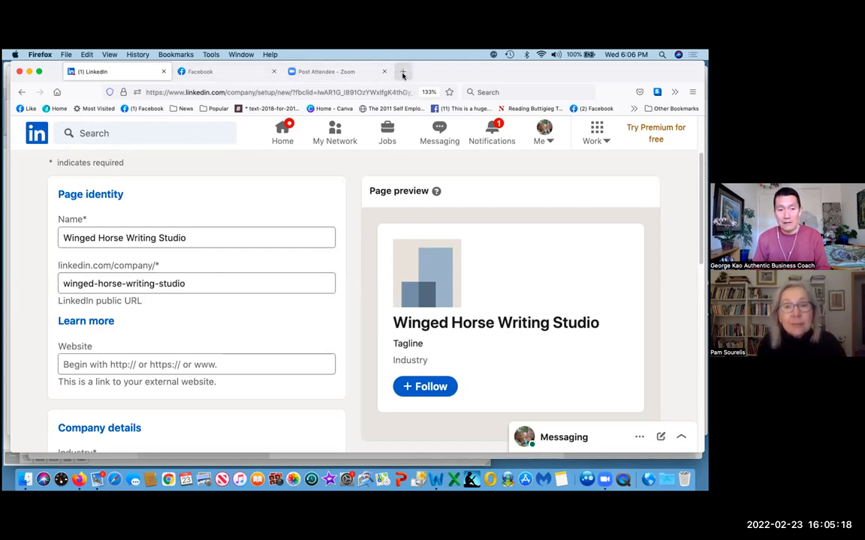
Open wingedhorsewritingstudio.com in a new tab and select its address to copy
left_click(403, 72)
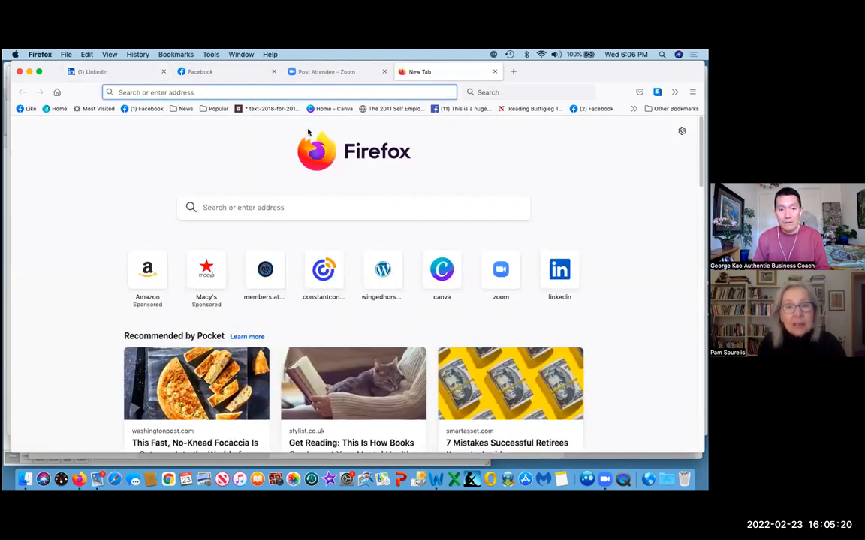
mouse_move(382, 269)
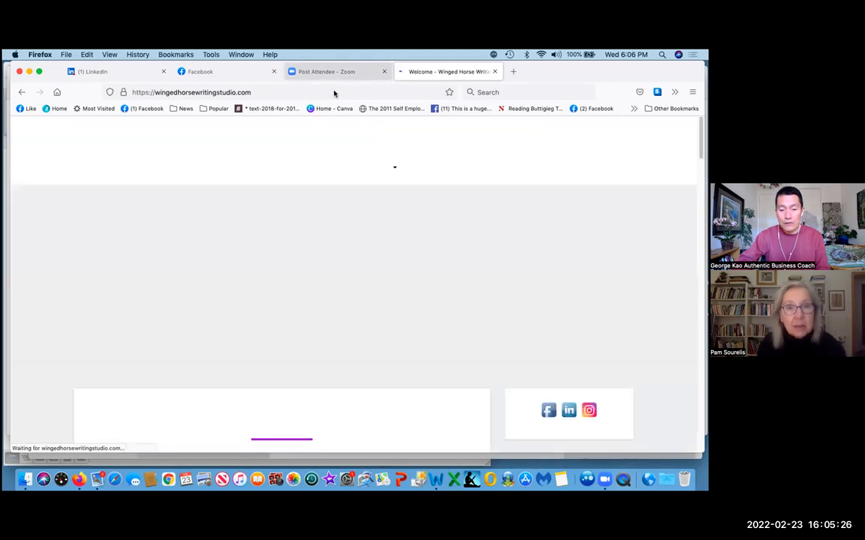
left_click(191, 91)
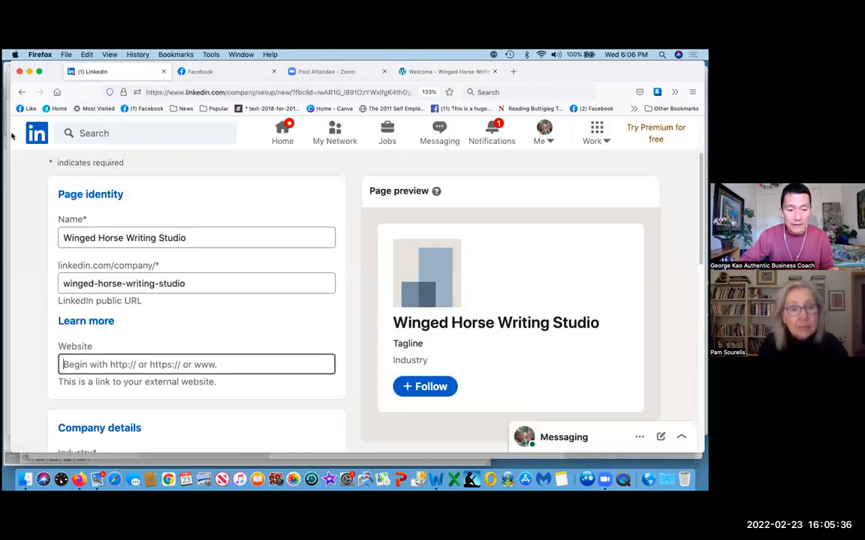
left_click(87, 54)
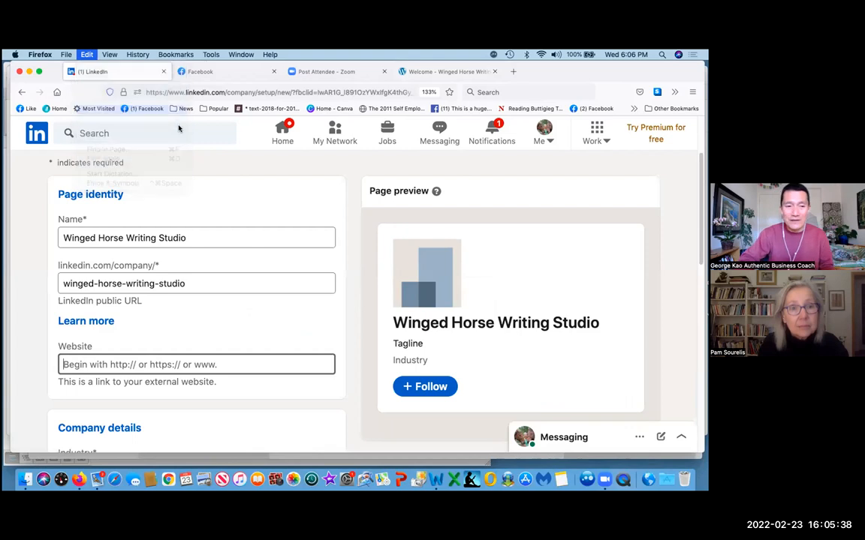
type("https://wingedhorsewritingstudio.com/")
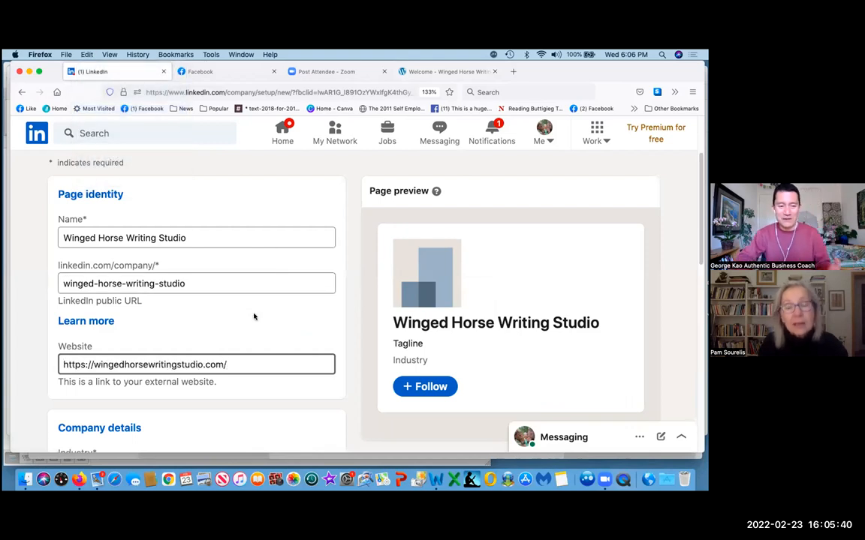
mouse_move(350, 391)
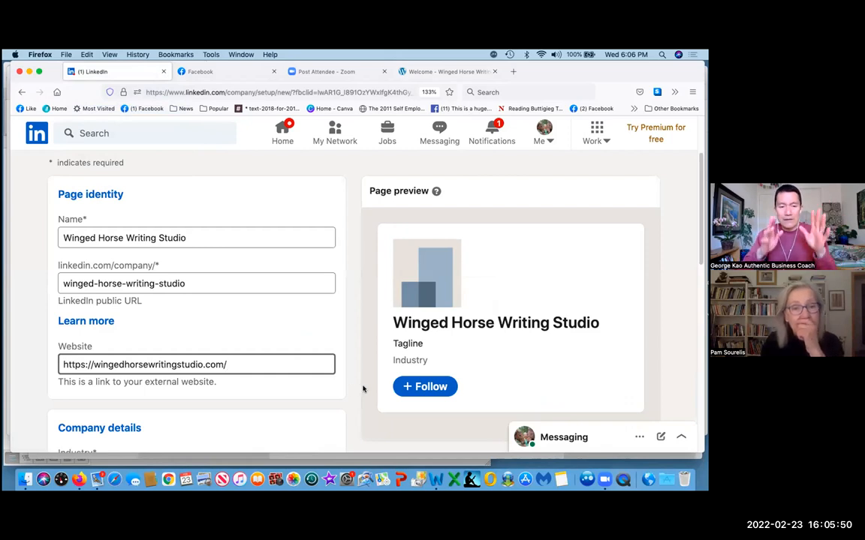
Set Industry to Writing & Editing, size 0–1 employees and type Sole proprietorship
scroll("down", 3)
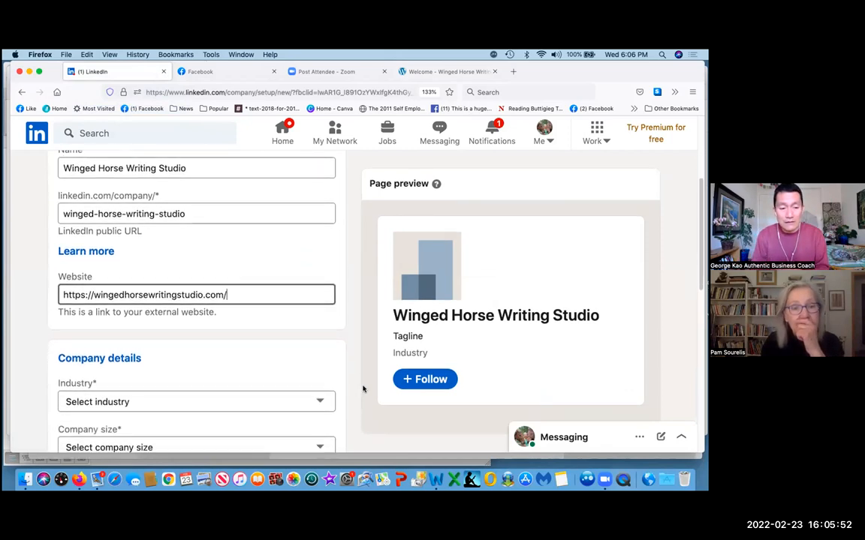
scroll("down", 3)
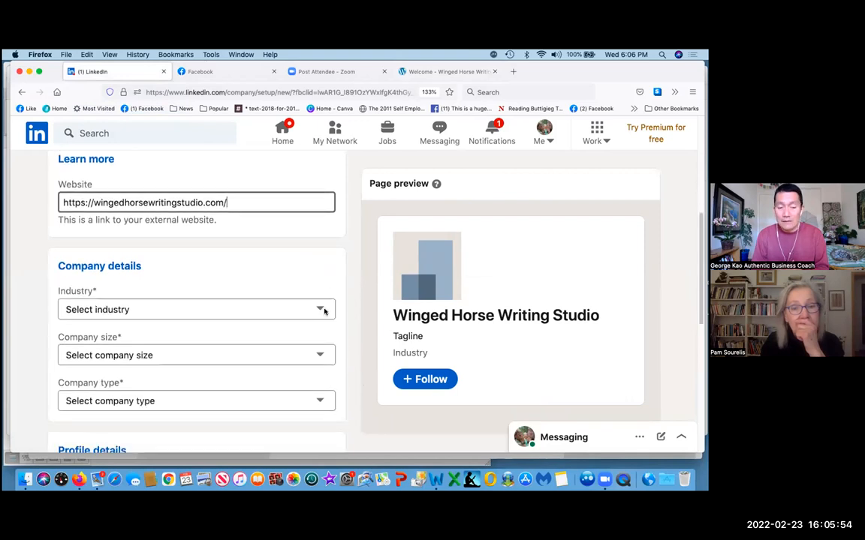
left_click(195, 309)
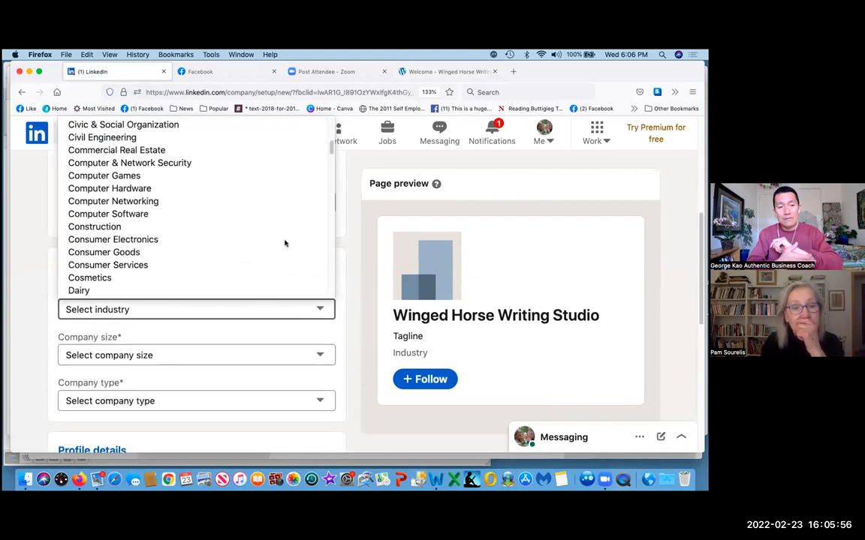
scroll("down", 3)
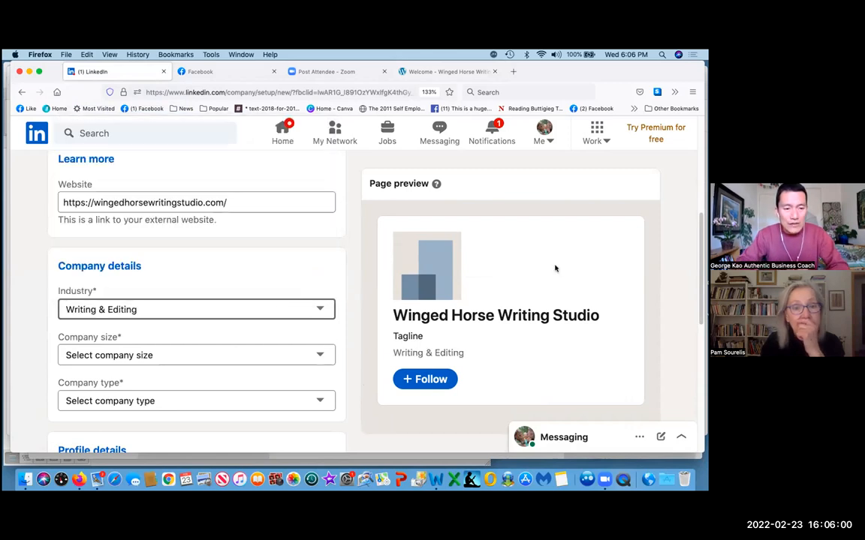
mouse_move(348, 319)
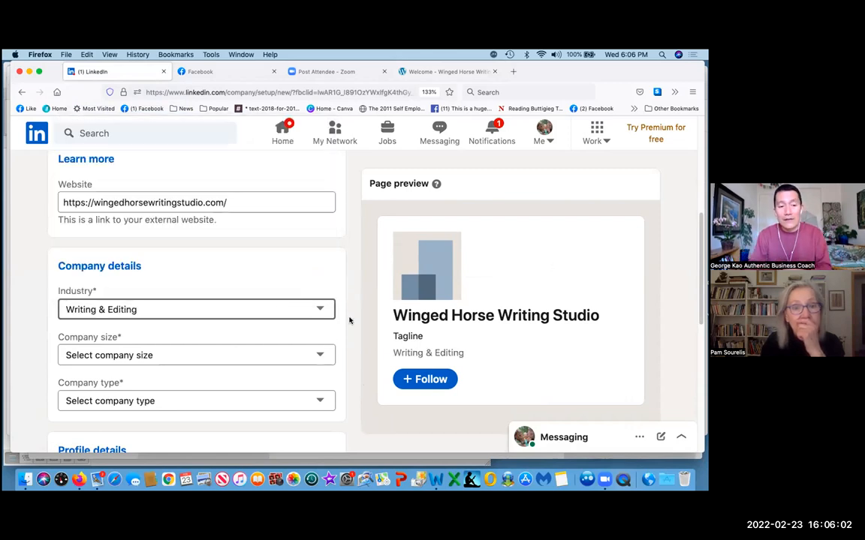
left_click(195, 354)
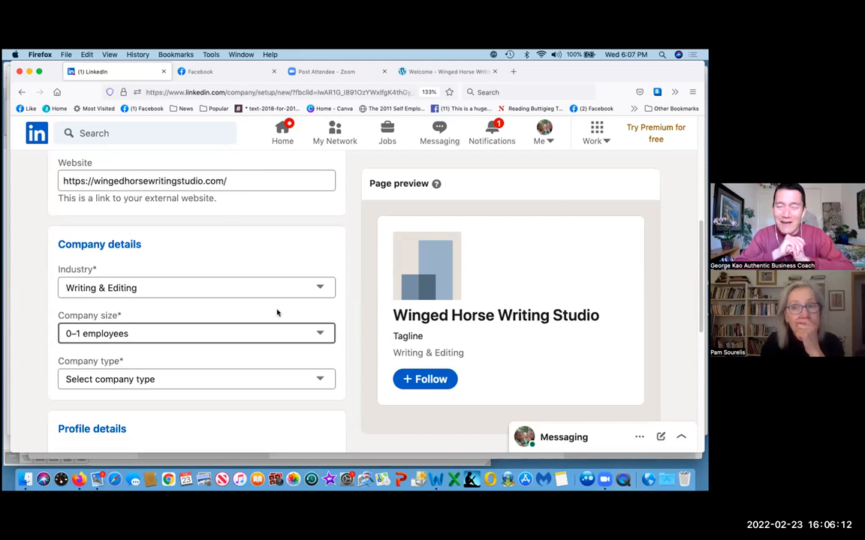
scroll("down", 3)
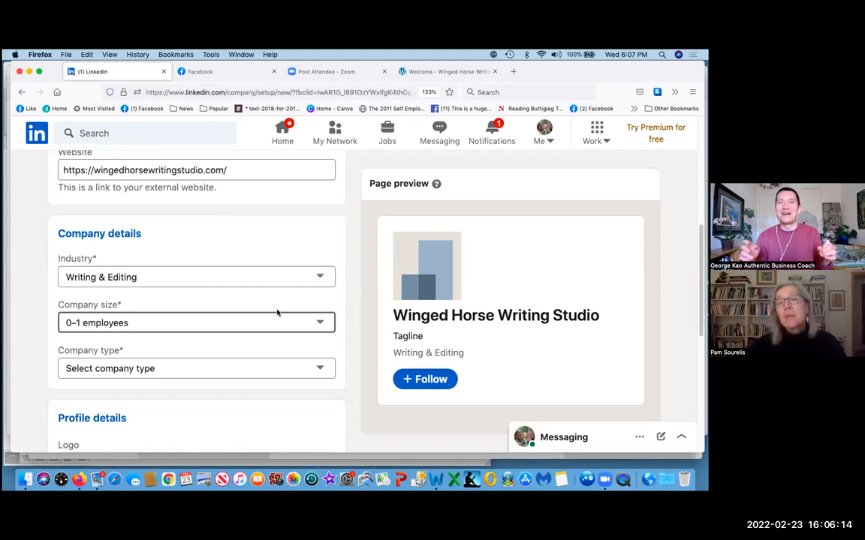
mouse_move(262, 323)
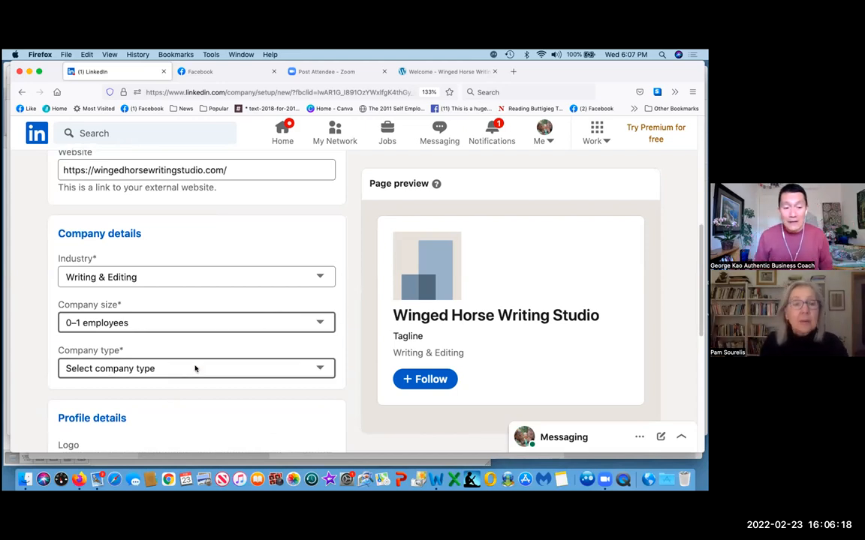
left_click(195, 368)
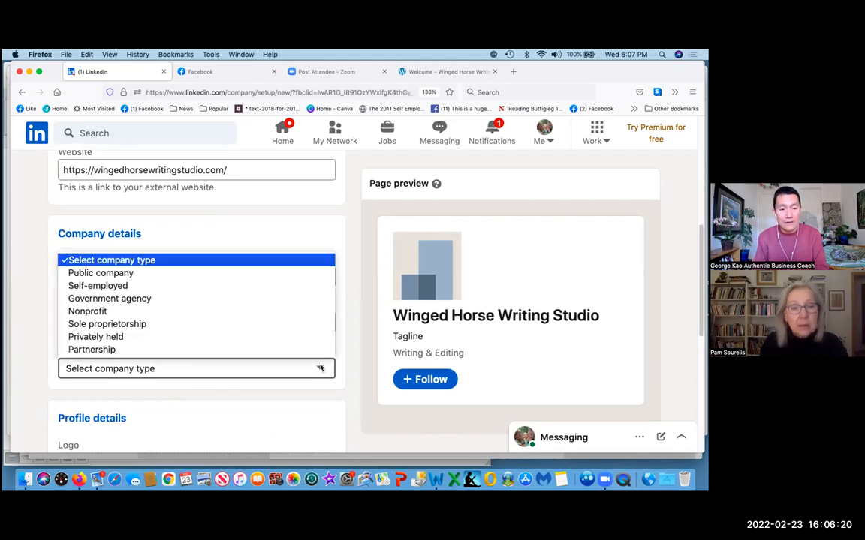
mouse_move(106, 324)
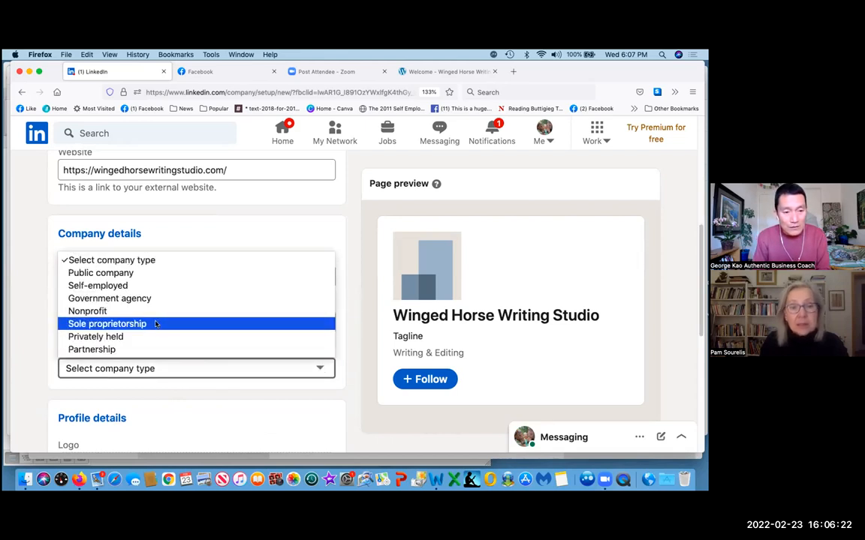
left_click(107, 324)
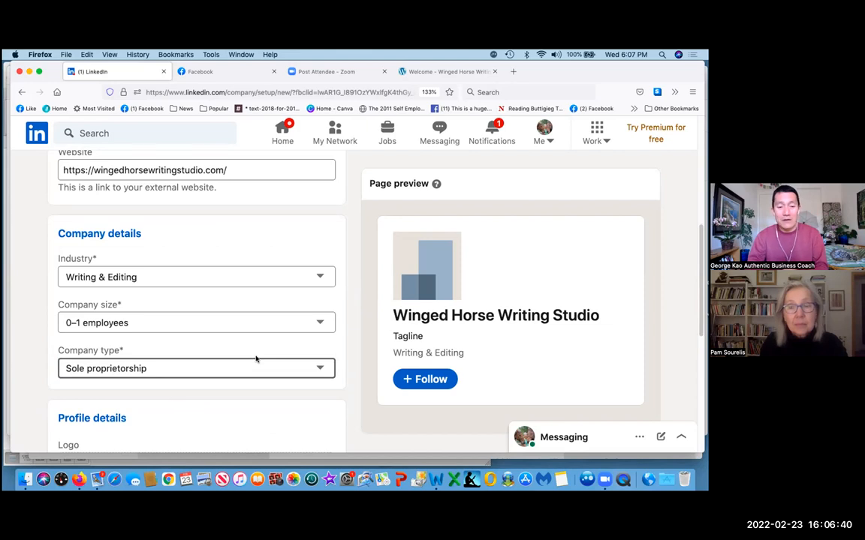
Scroll to Profile details, then switch to the studio website's browser tab
scroll("down", 3)
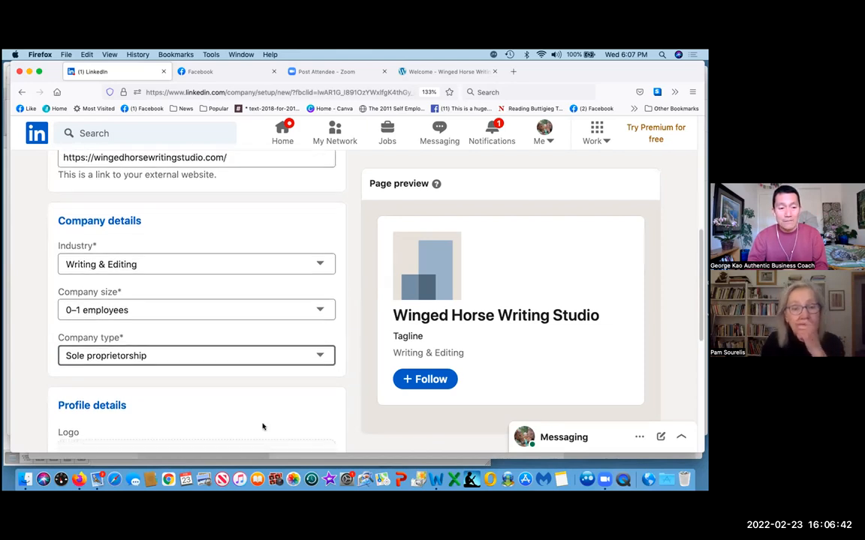
scroll("down", 3)
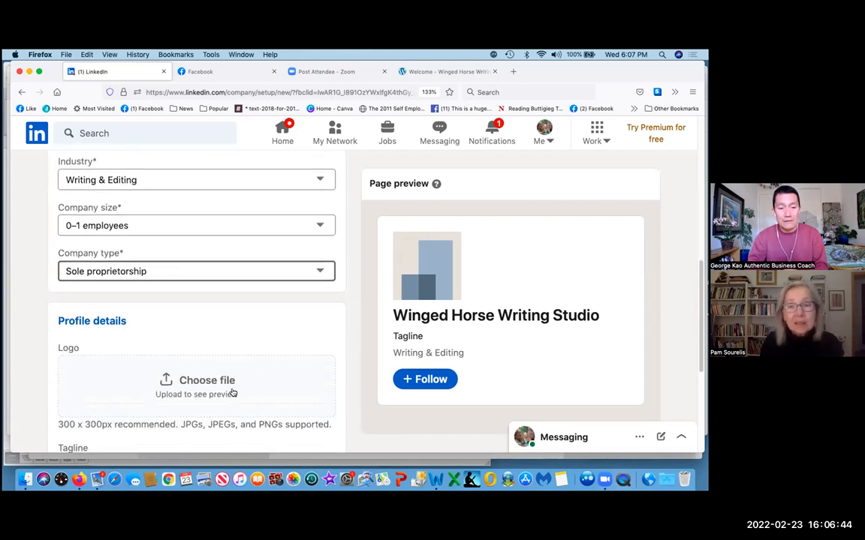
mouse_move(237, 391)
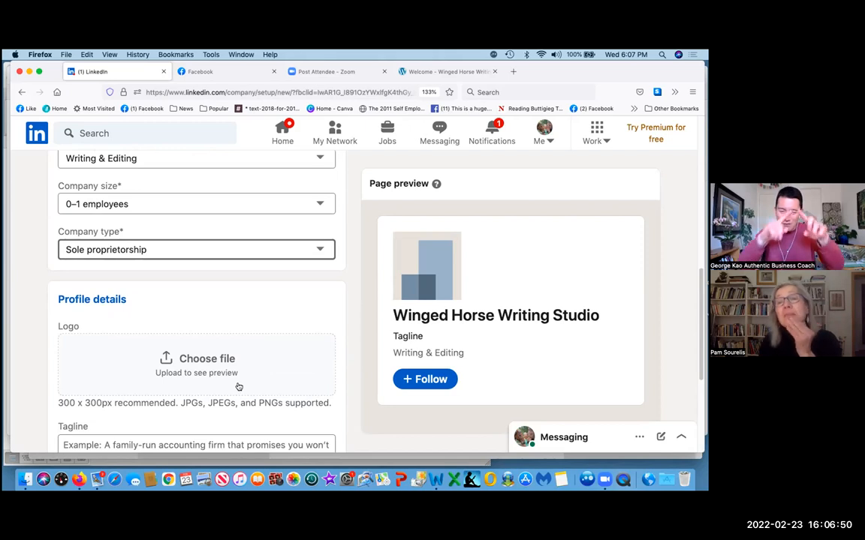
mouse_move(240, 373)
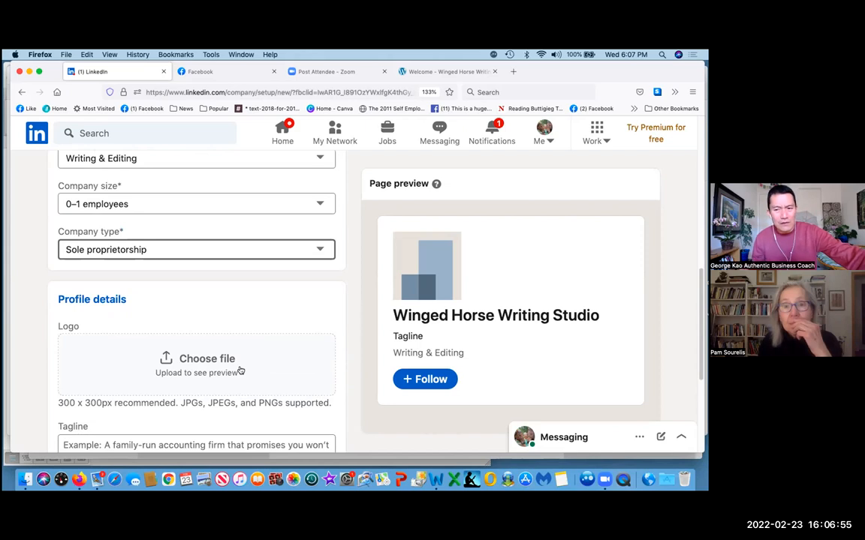
mouse_move(432, 62)
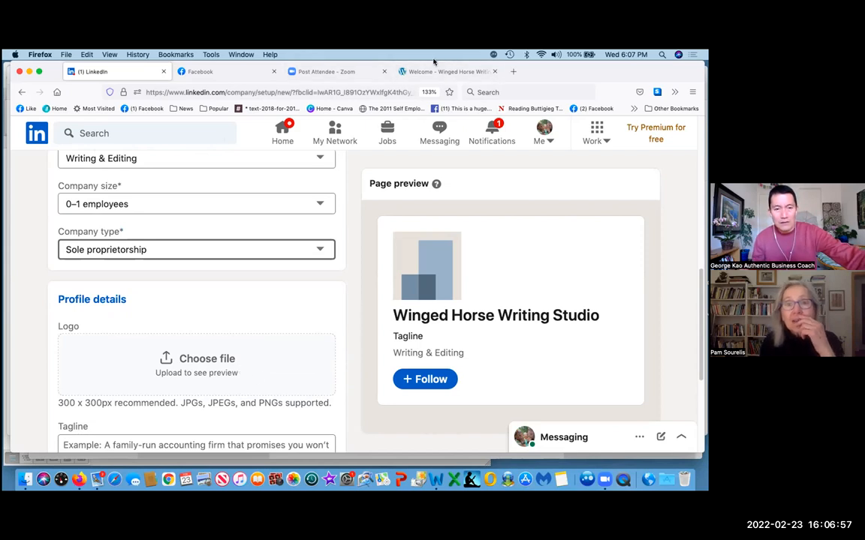
left_click(447, 72)
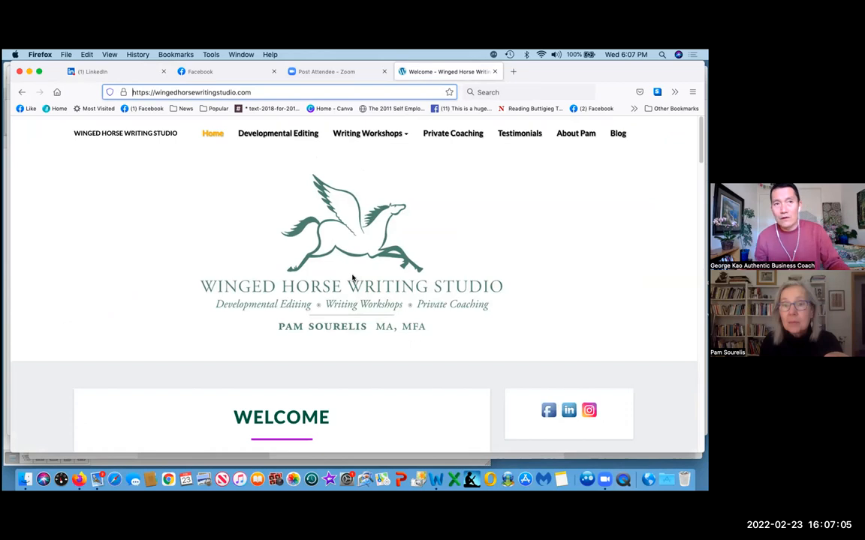
mouse_move(388, 207)
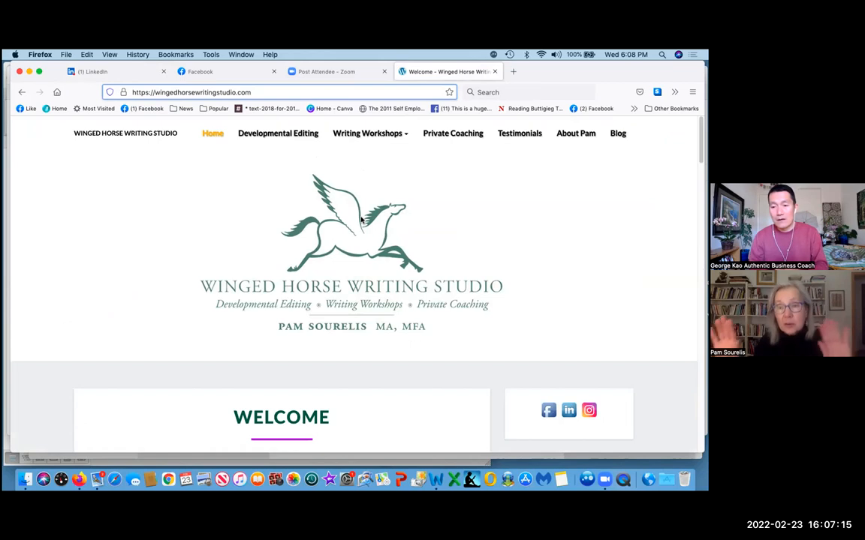
mouse_move(321, 264)
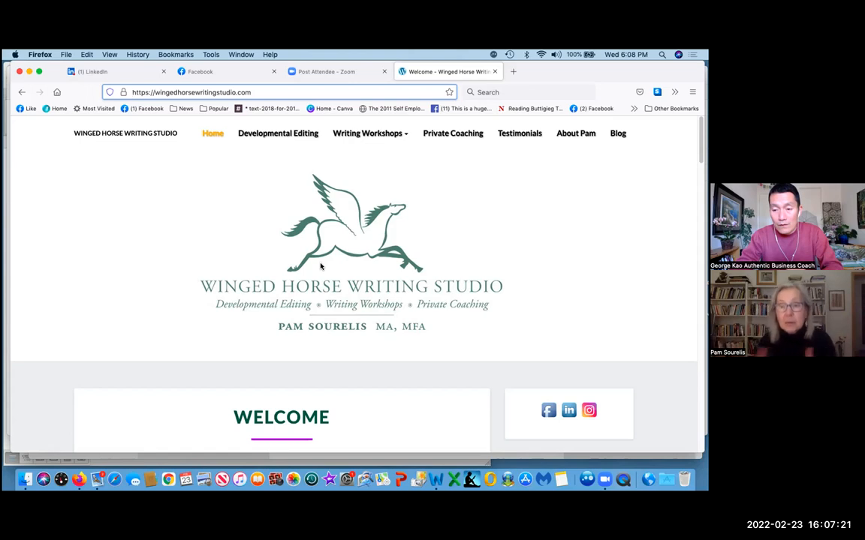
mouse_move(357, 231)
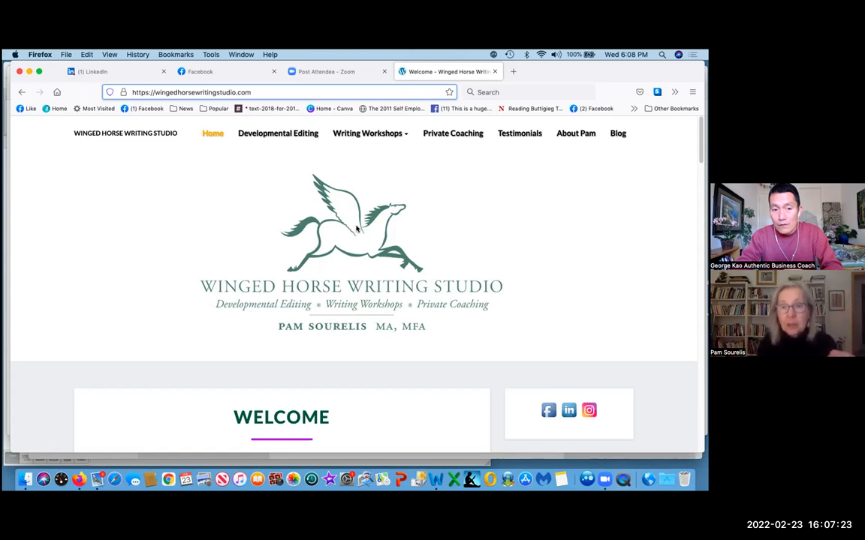
mouse_move(187, 118)
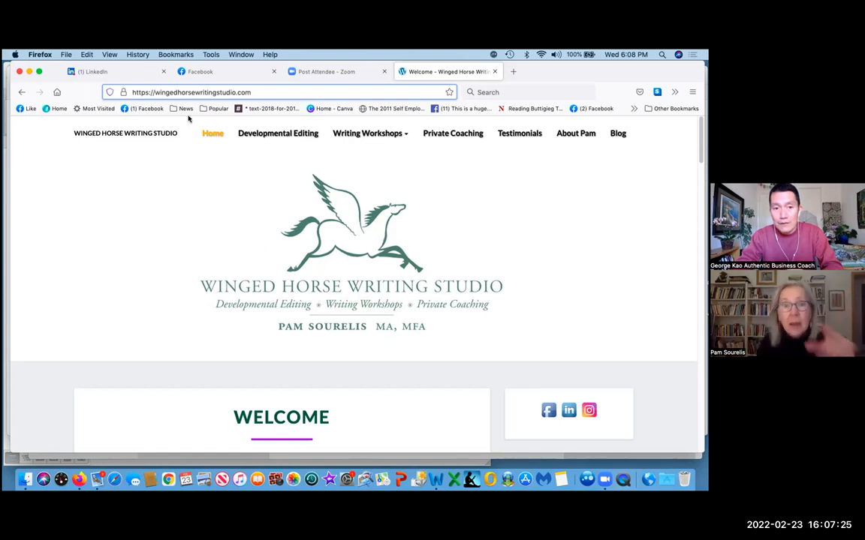
Return to the LinkedIn form tab and scroll to the verification checkbox and Create page button
left_click(113, 72)
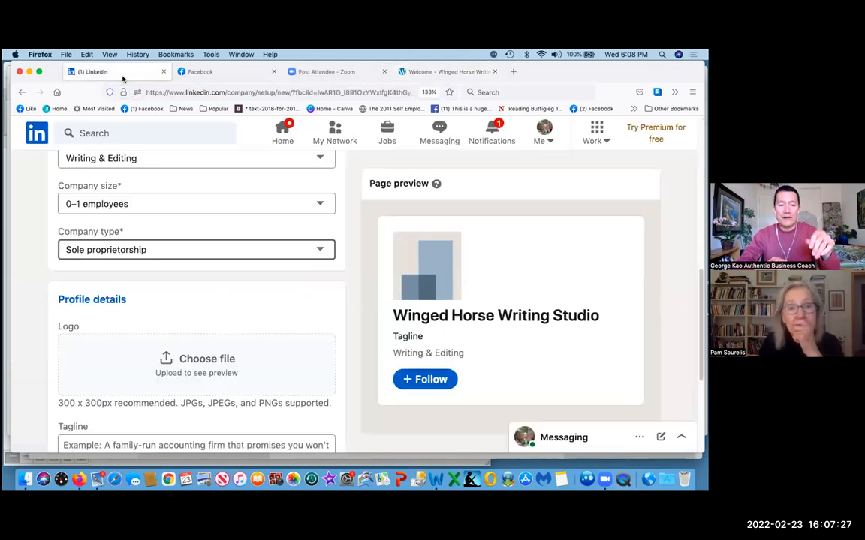
scroll("down", 3)
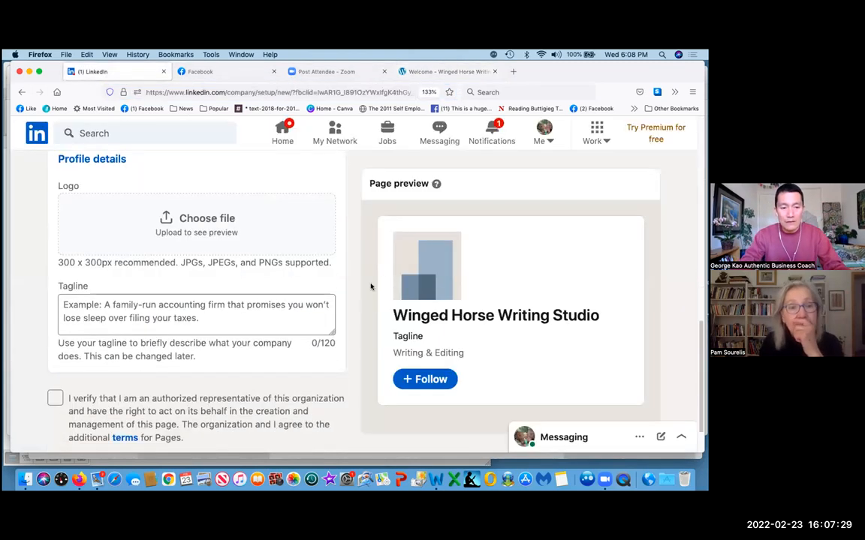
scroll("down", 3)
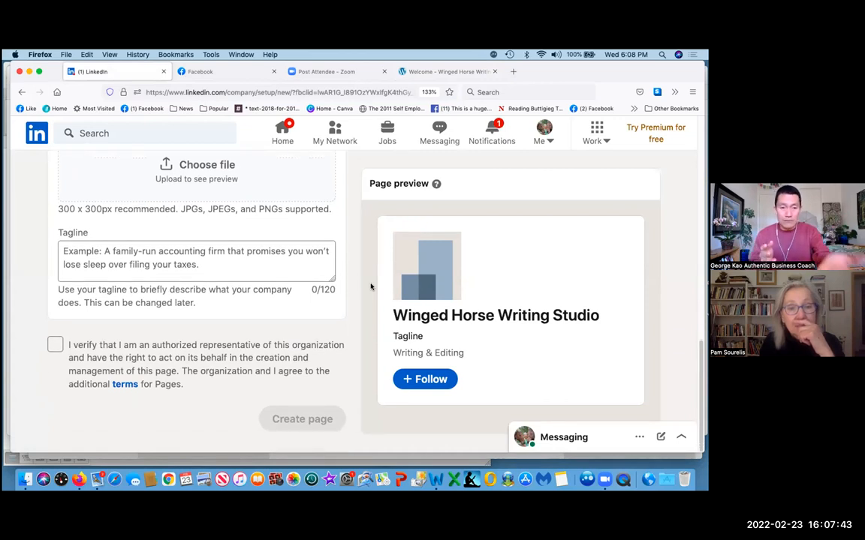
mouse_move(13, 324)
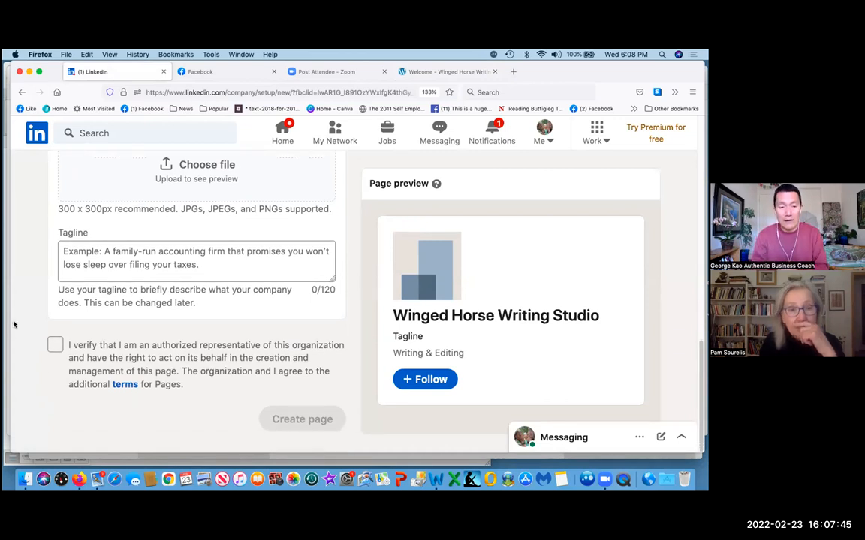
Confirm being an authorized representative and create the Winged Horse Writing Studio page
left_click(54, 344)
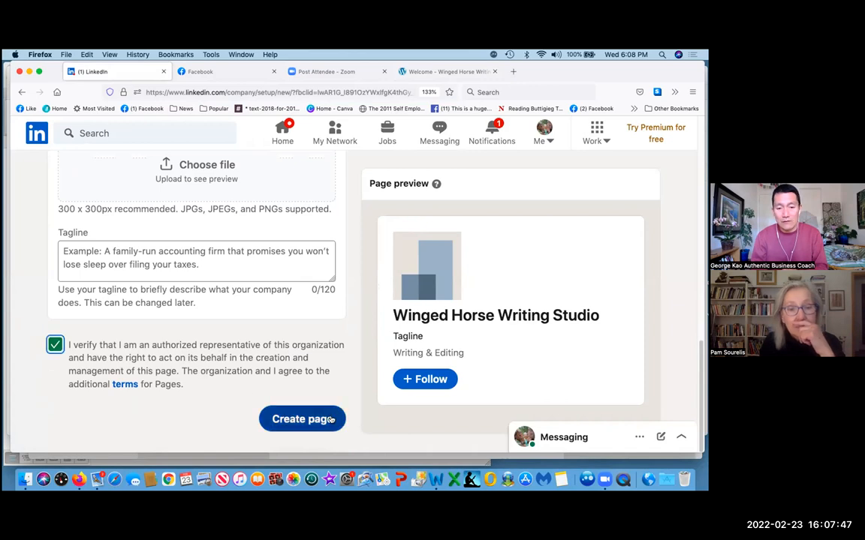
left_click(302, 419)
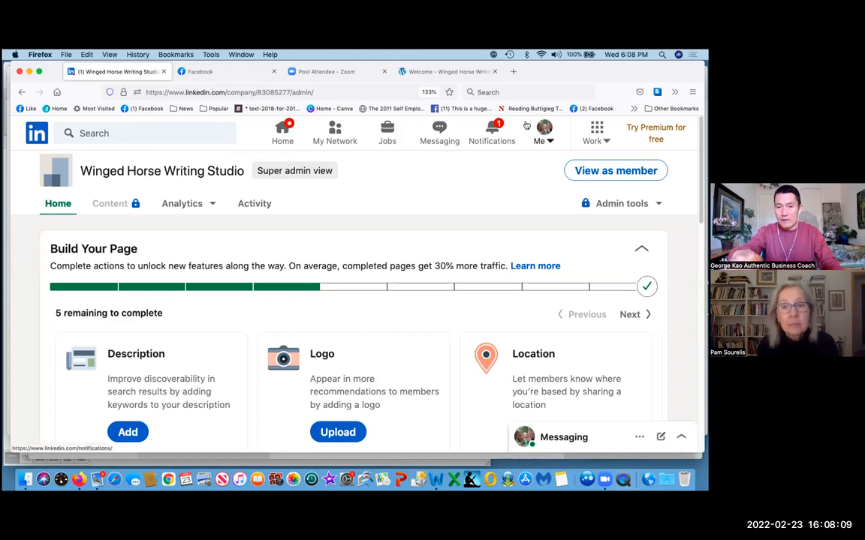
Go to Pam Sourelis's personal profile via the Me account menu
left_click(539, 132)
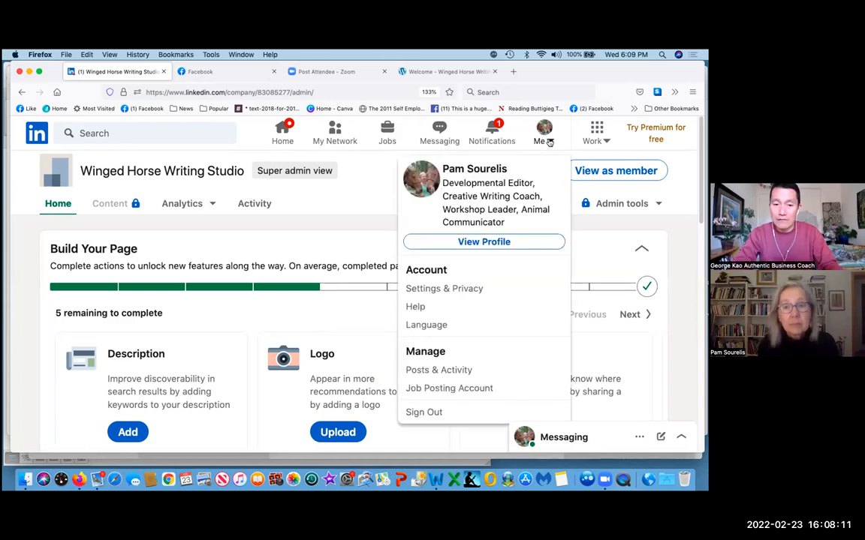
mouse_move(483, 240)
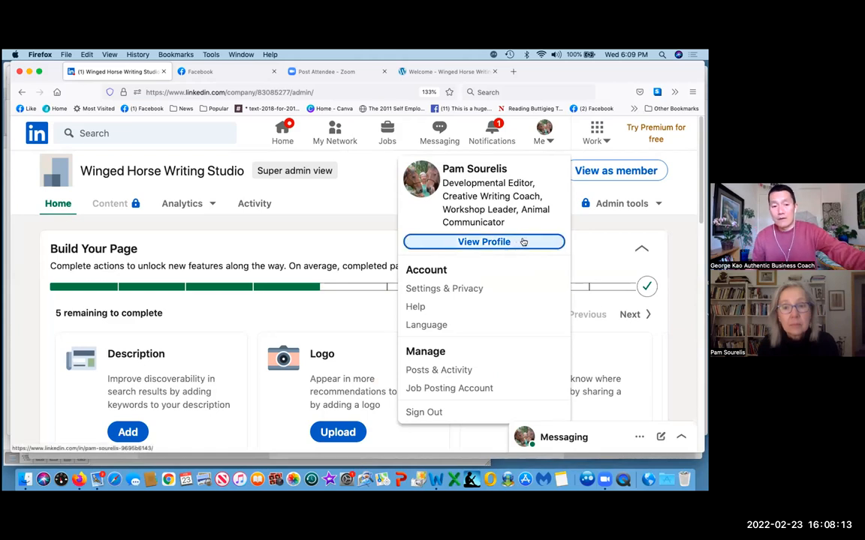
left_click(483, 241)
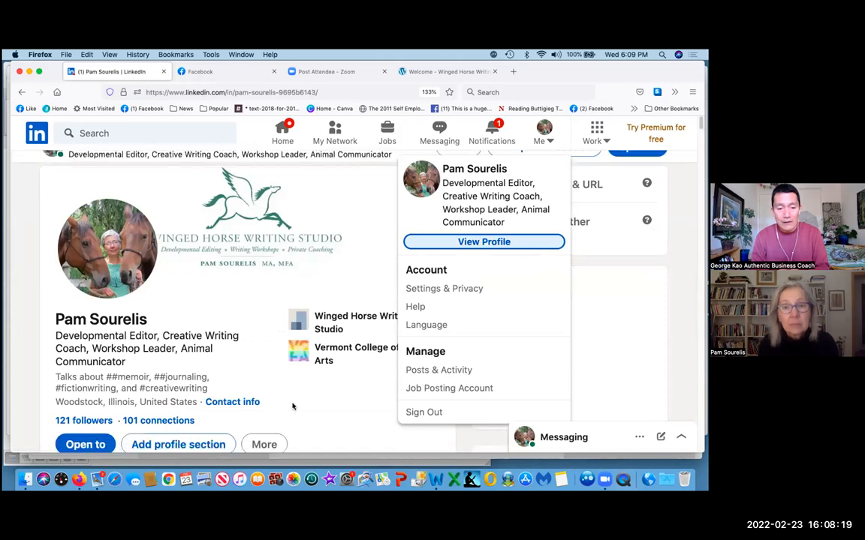
Scroll the profile down to the Experience section showing the Developmental Editor role
scroll("down", 3)
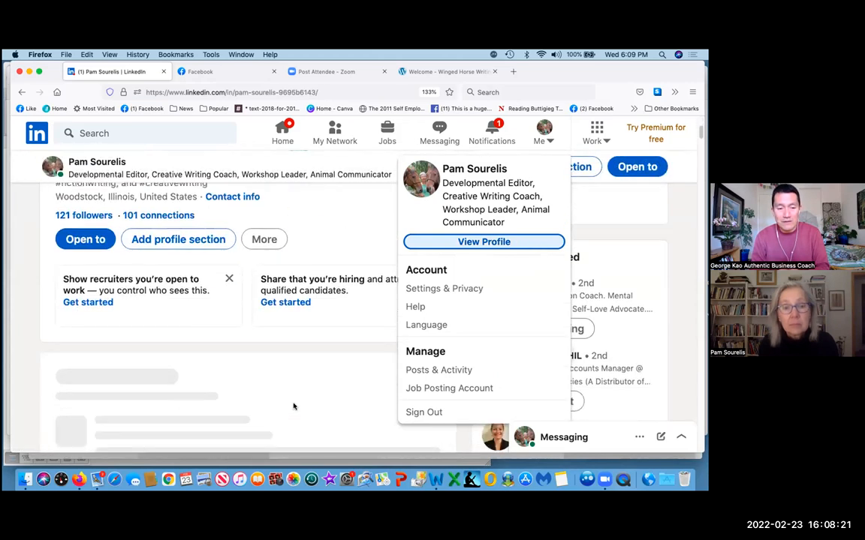
scroll("down", 3)
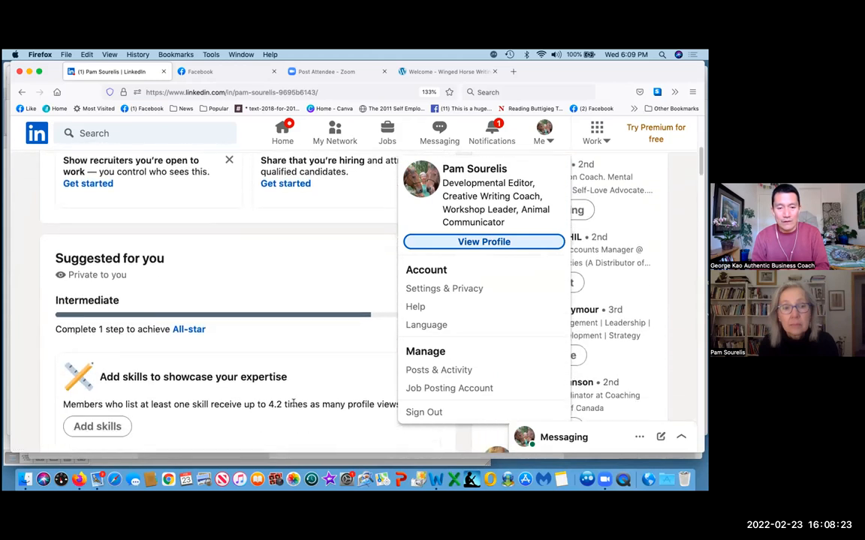
scroll("down", 3)
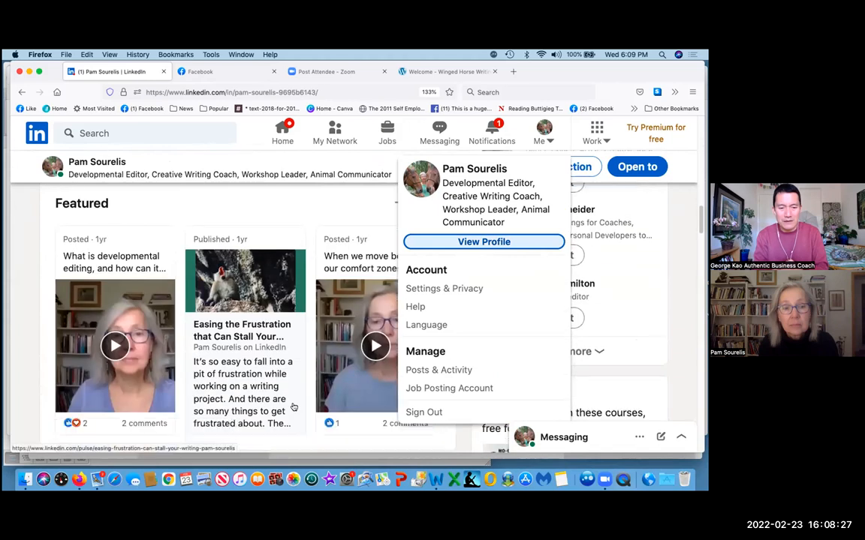
scroll("down", 3)
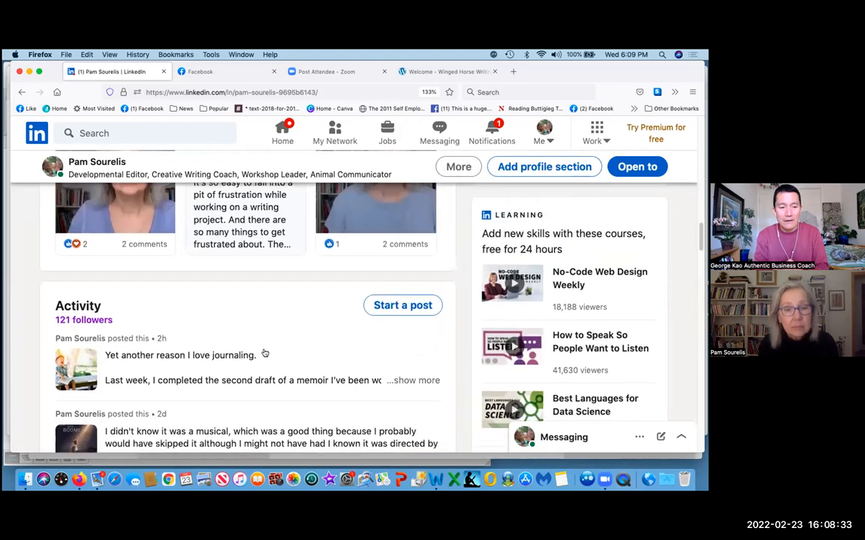
scroll("down", 3)
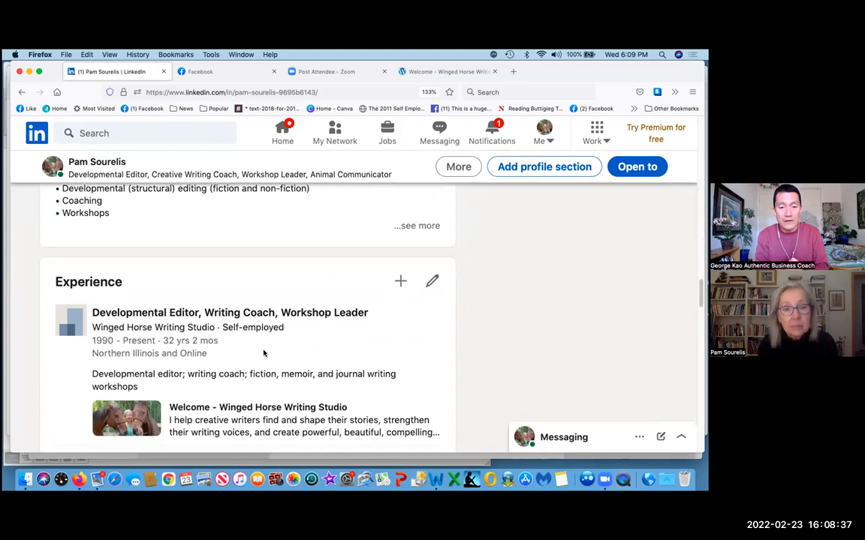
scroll("down", 3)
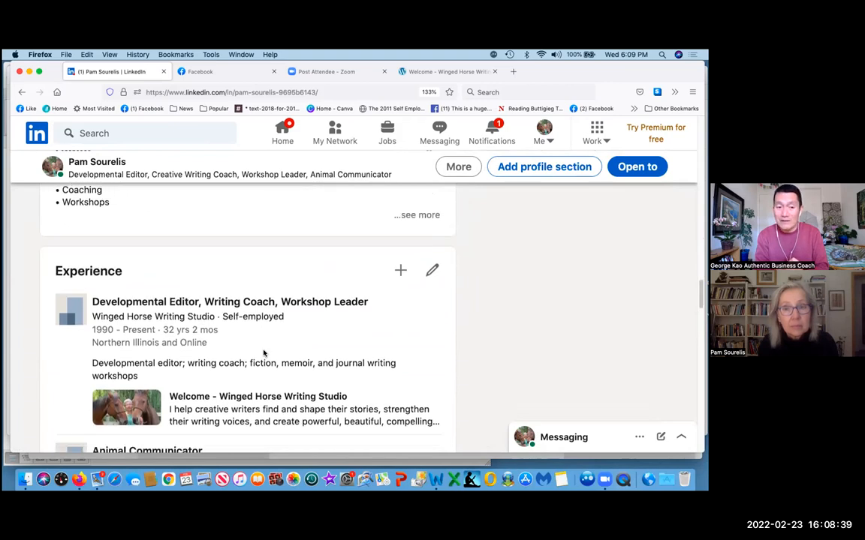